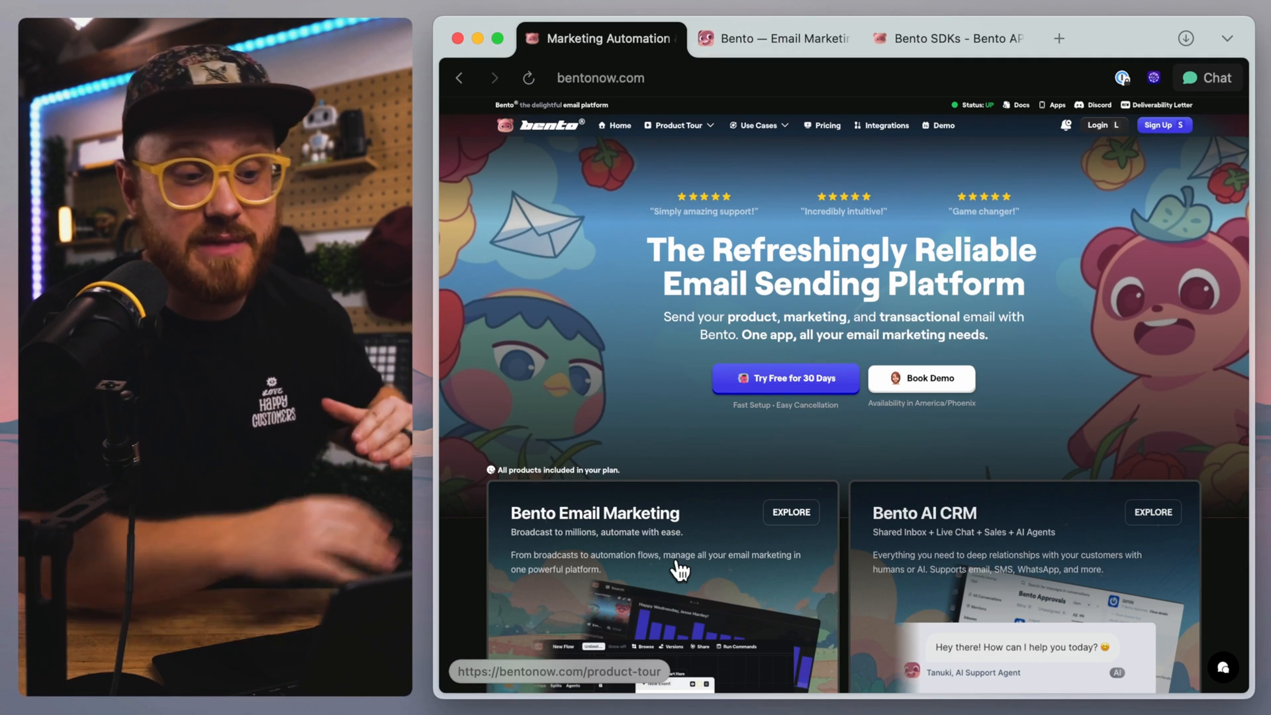
Browse Bento's SDK and automation pages, then enter 'vt claude' in the votetastic folder.
left_click(949, 38)
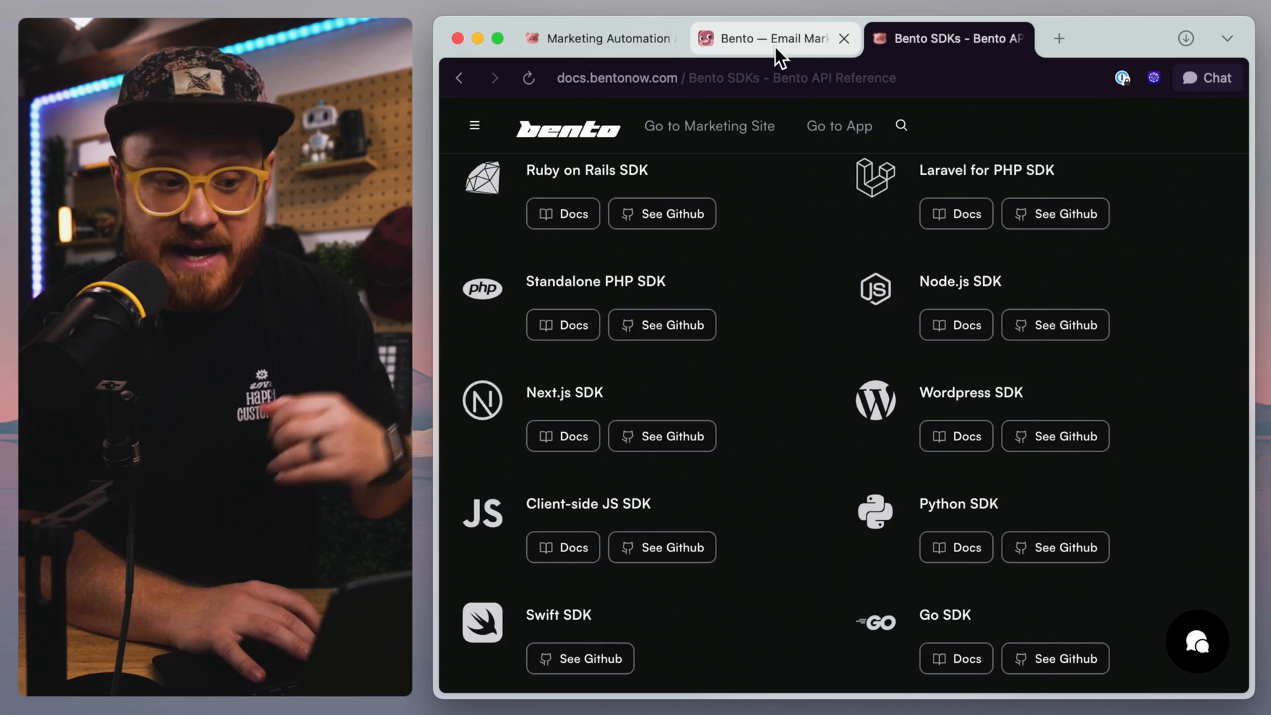
left_click(766, 38)
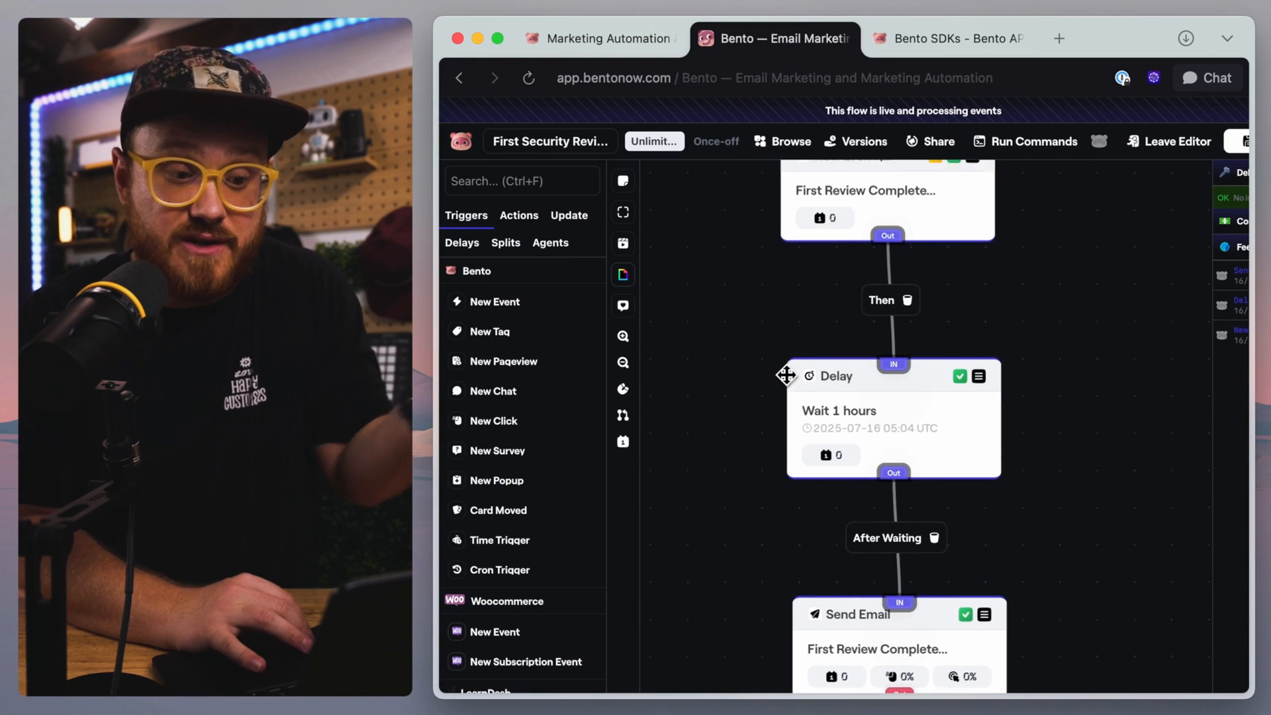
scroll("down", 3)
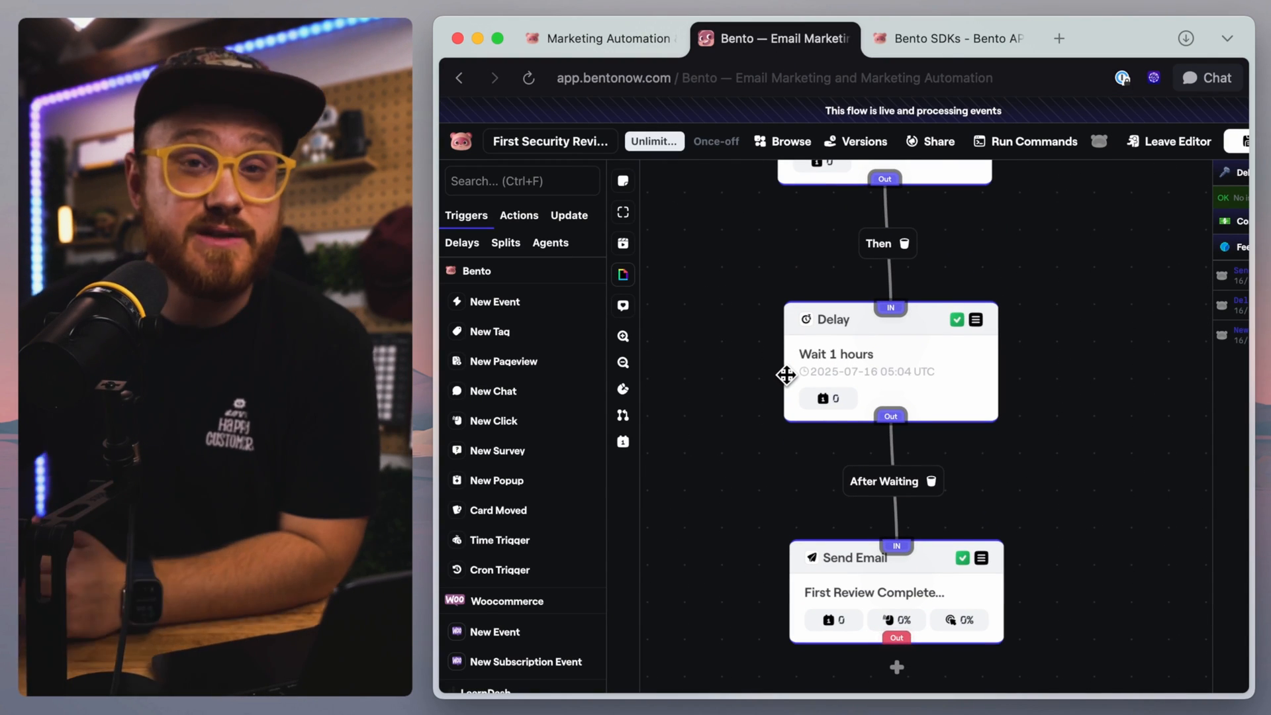
left_click(603, 39)
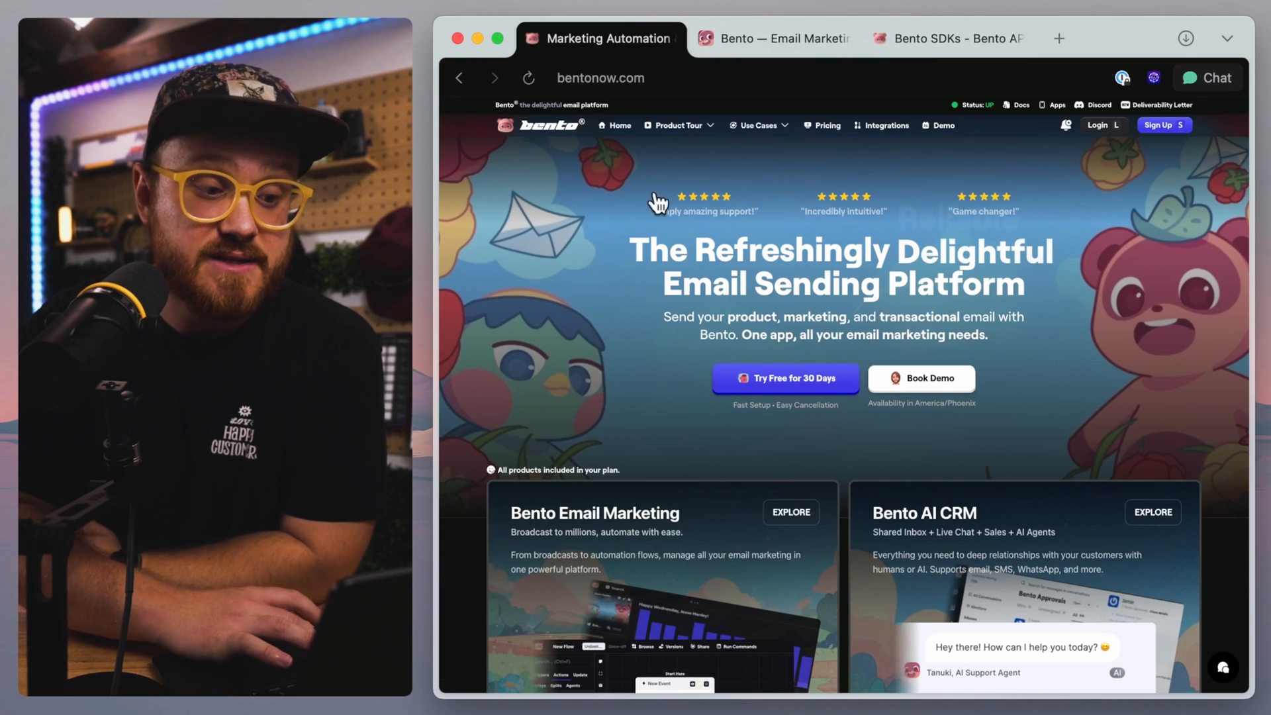
mouse_move(773, 469)
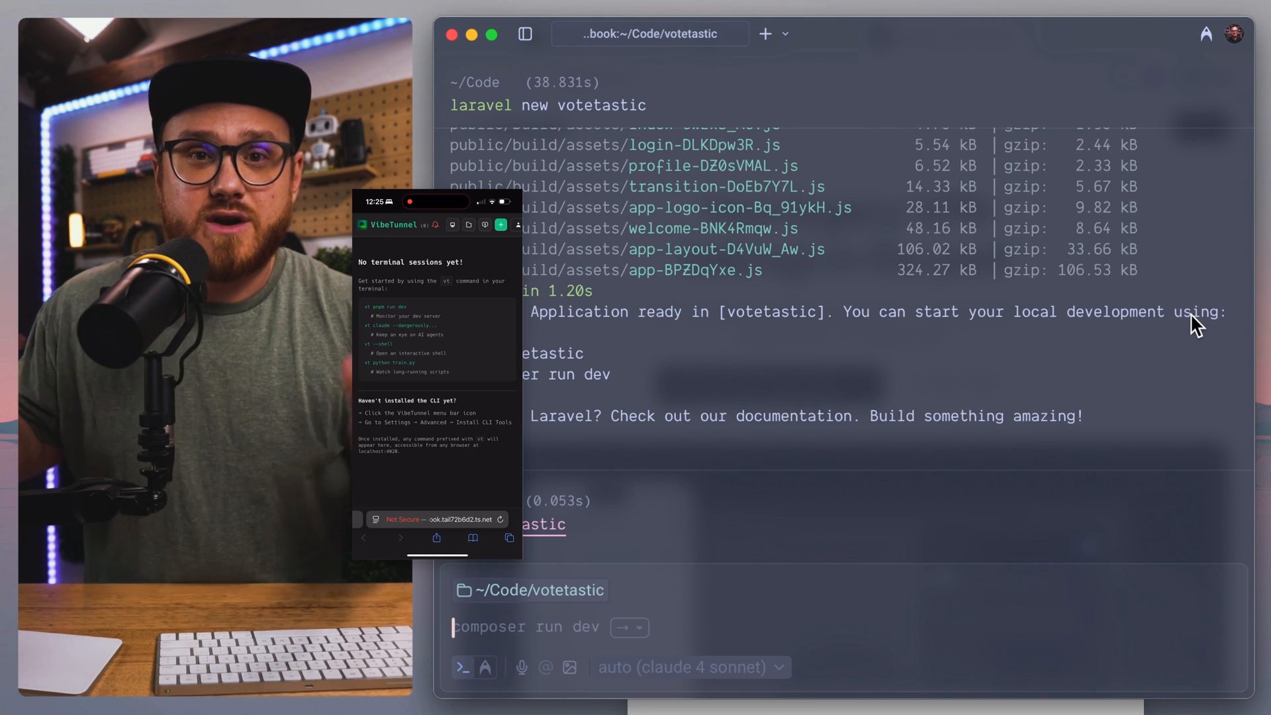
type("vt claude")
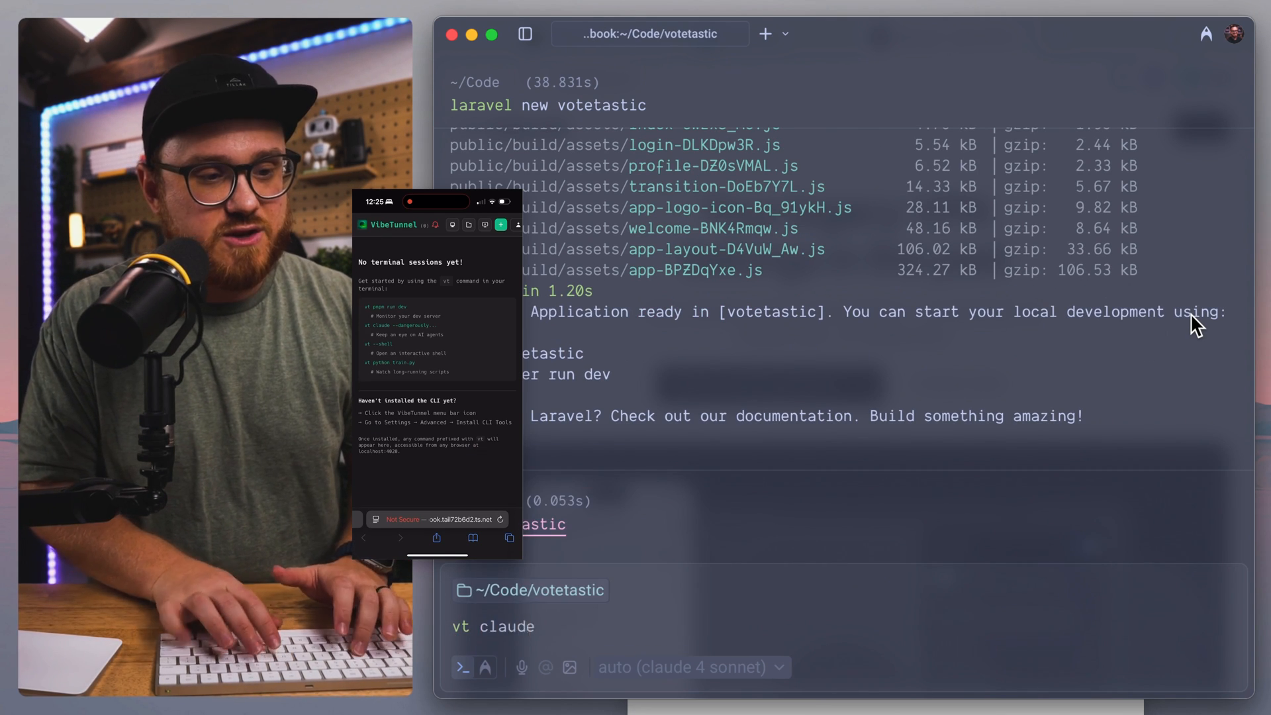